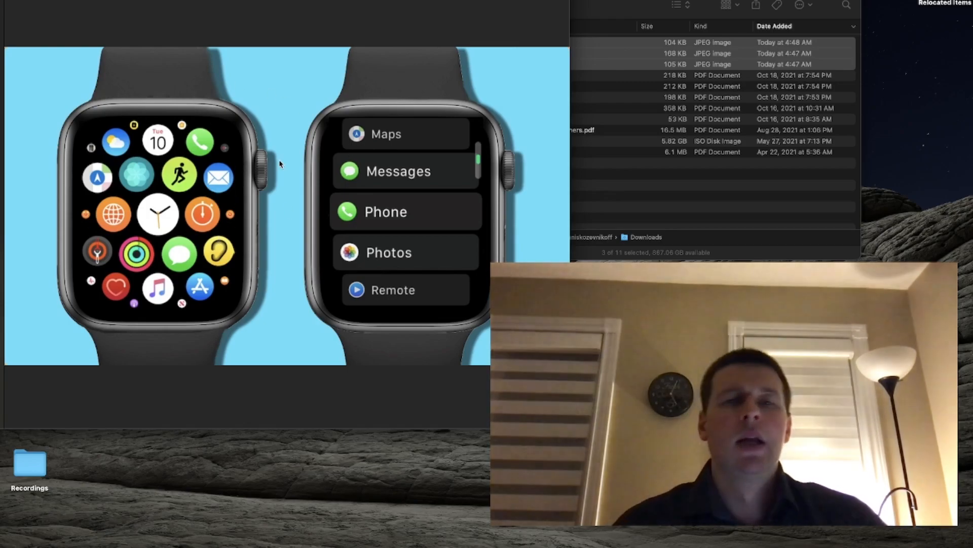
mouse_move(241, 253)
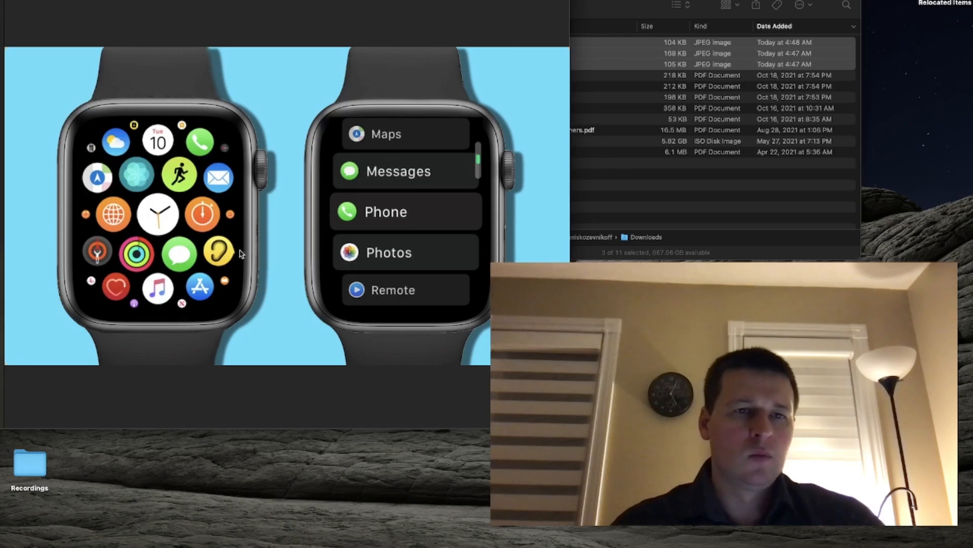